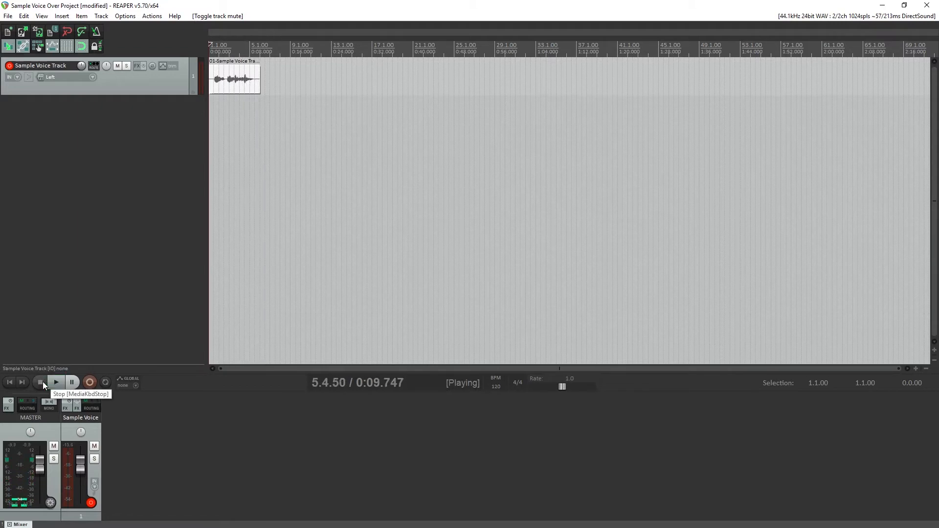
# Stop playback of the voice track before opening its FX chain.
pyautogui.click(55, 383)
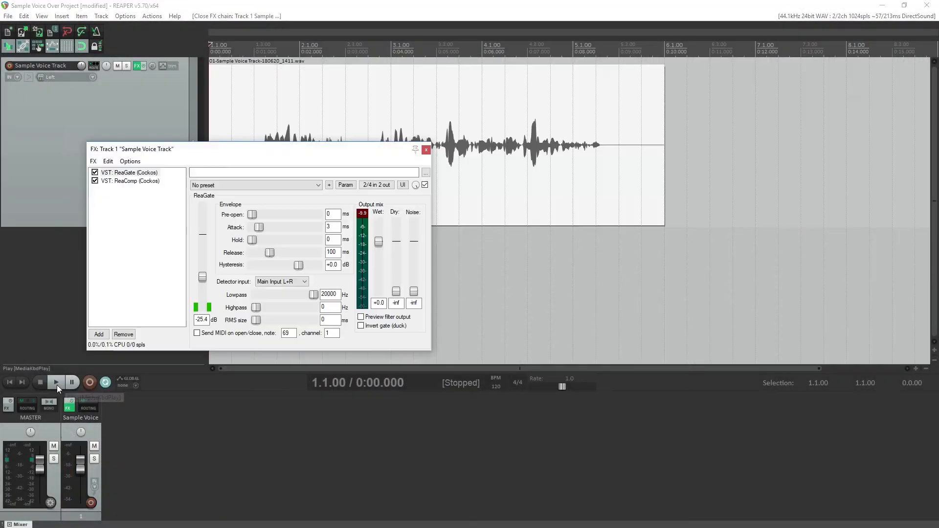
# With the voice playing, tune the ReaGate threshold from -19.2 through -25.4 to -32.4 dB.
pyautogui.click(55, 383)
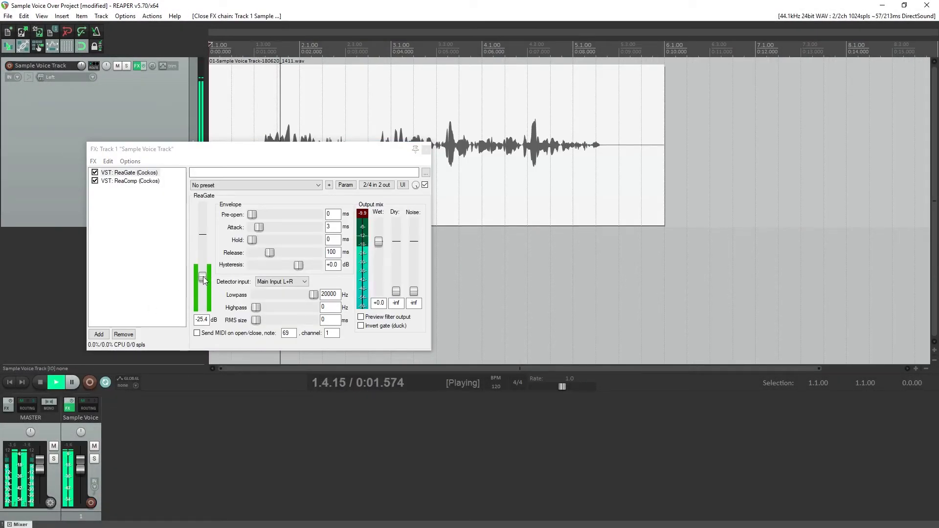
pyautogui.moveTo(203, 280); pyautogui.dragTo(204, 270)
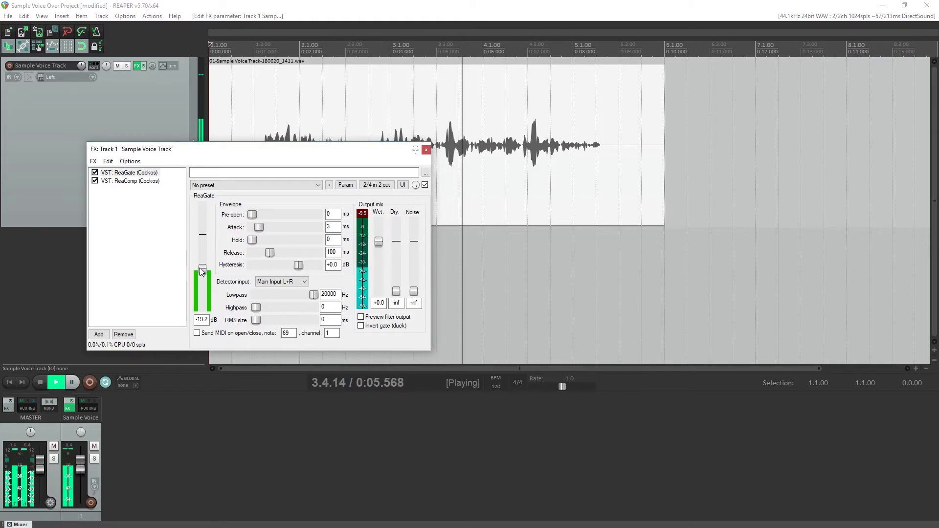
pyautogui.moveTo(201, 268); pyautogui.dragTo(202, 274)
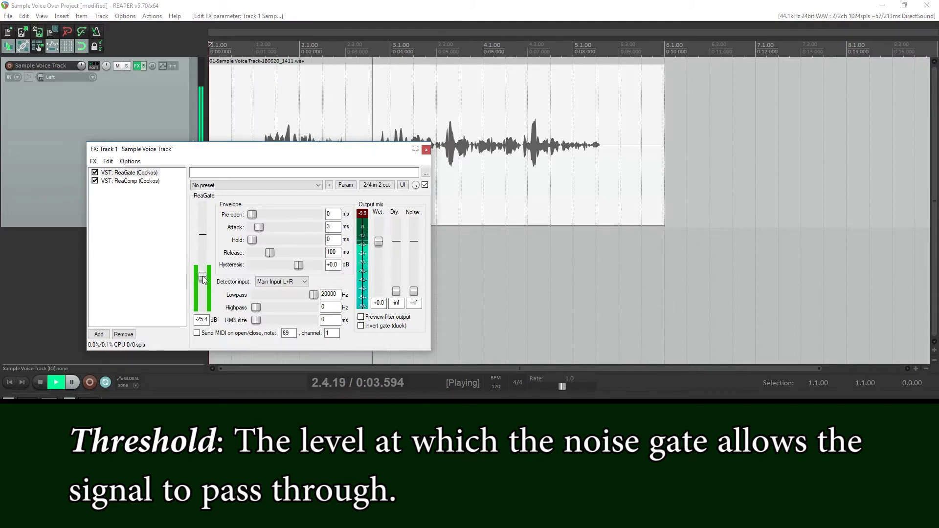
pyautogui.moveTo(202, 279); pyautogui.dragTo(202, 285)
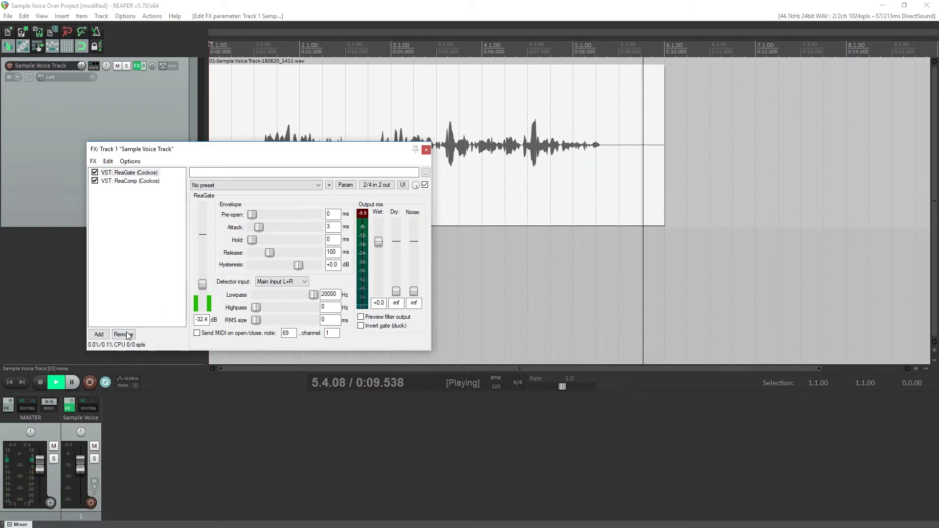
# Stop playback, leaving the gate threshold at -32.4 dB.
pyautogui.click(39, 382)
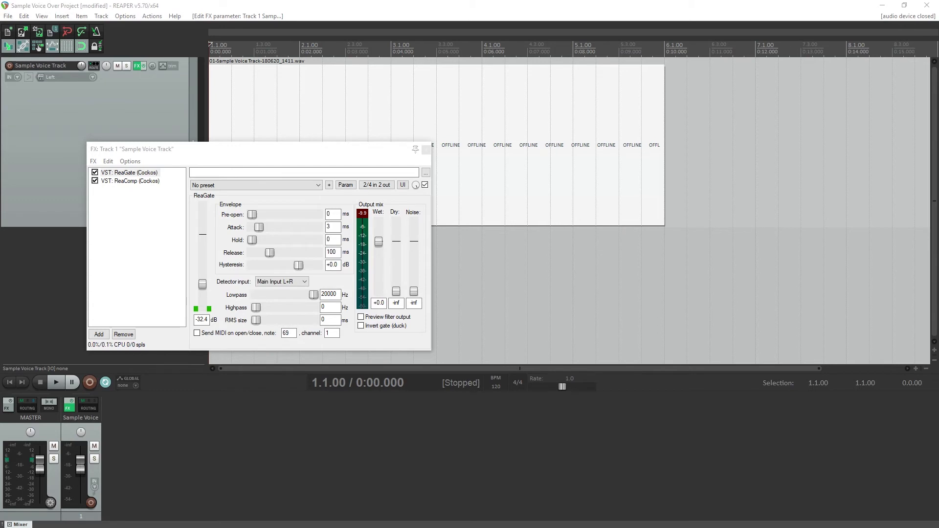
# Audition the voice with pre-open 10 ms and attack 5 ms, then stop playback.
pyautogui.click(55, 382)
pyautogui.write('10')
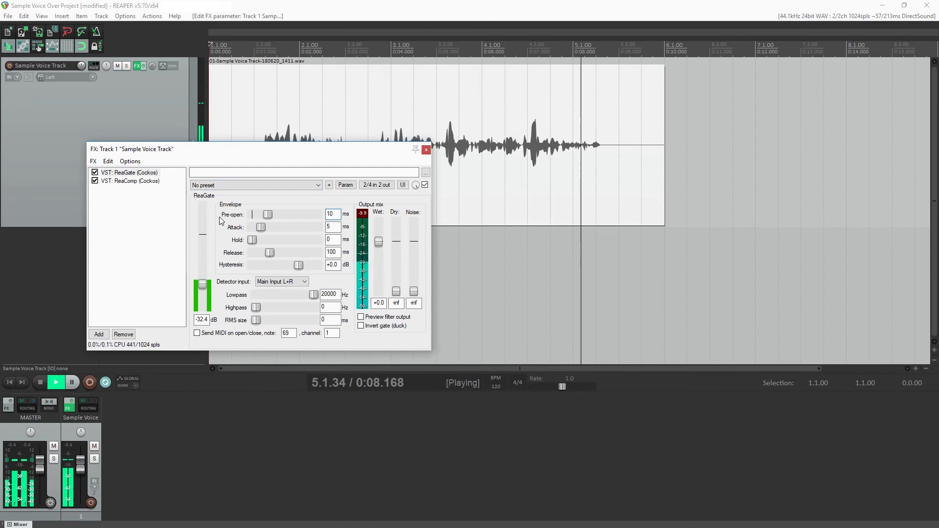
pyautogui.click(55, 383)
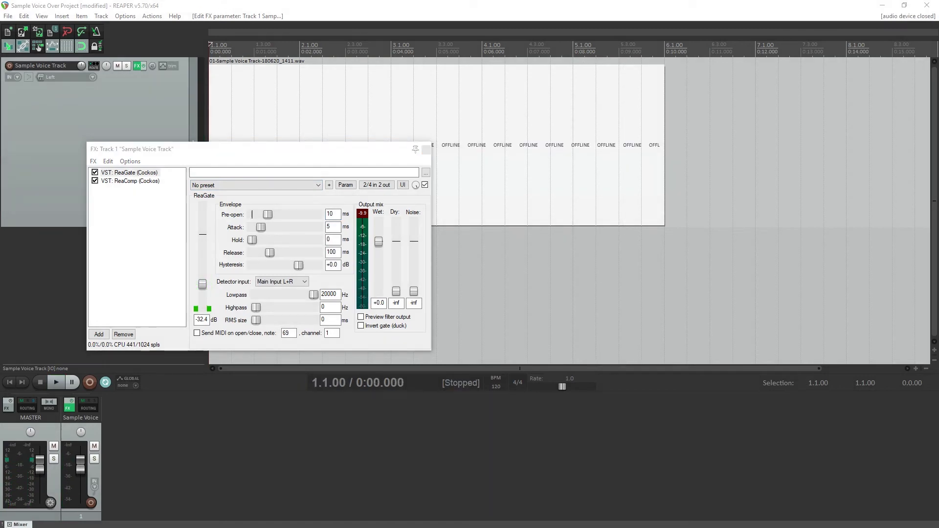